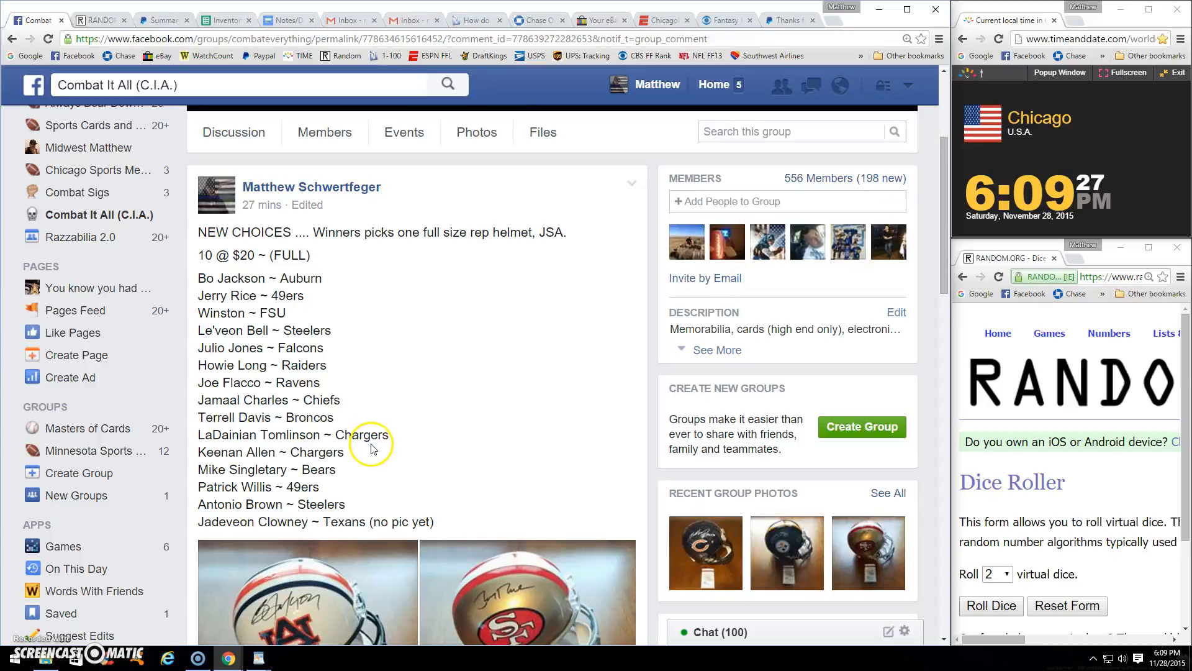
# Scroll past the helmet choices and photos to the numbered spot-claim comments.
pyautogui.scroll(-3)
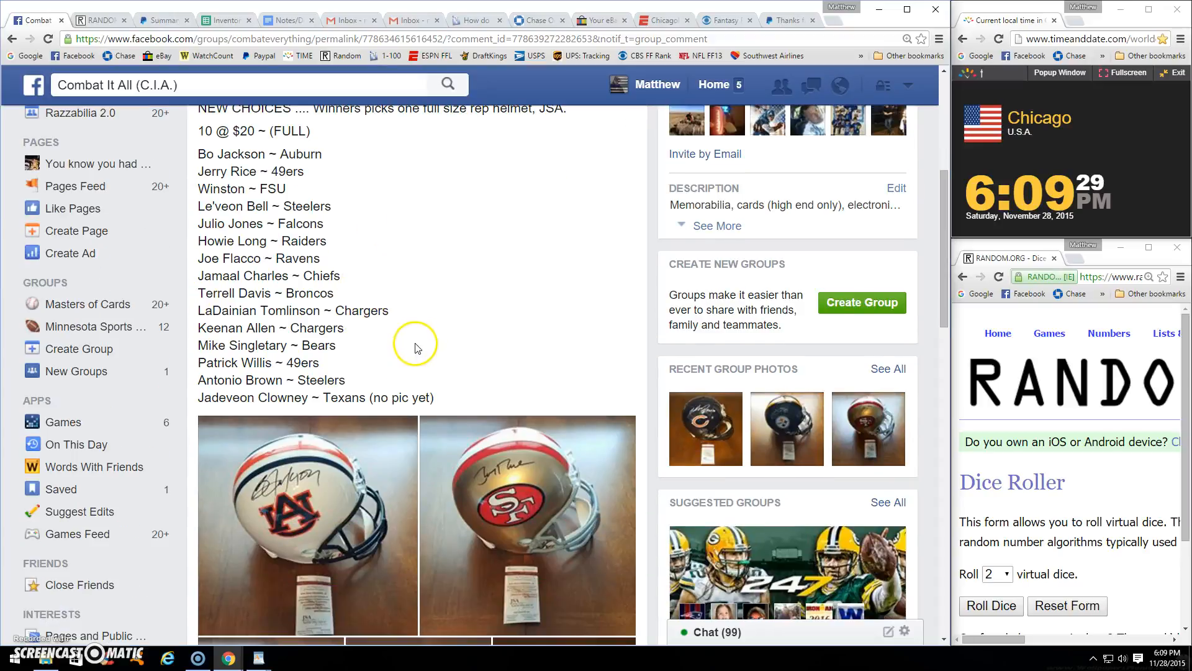
pyautogui.moveTo(344, 329)
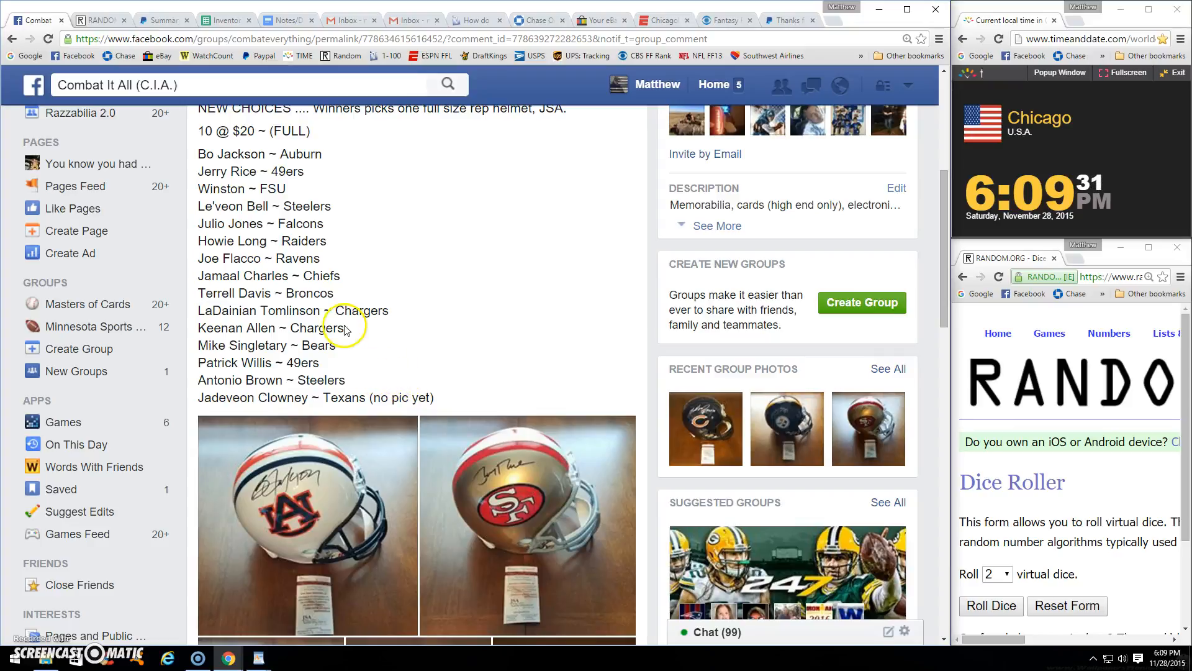
pyautogui.scroll(-3)
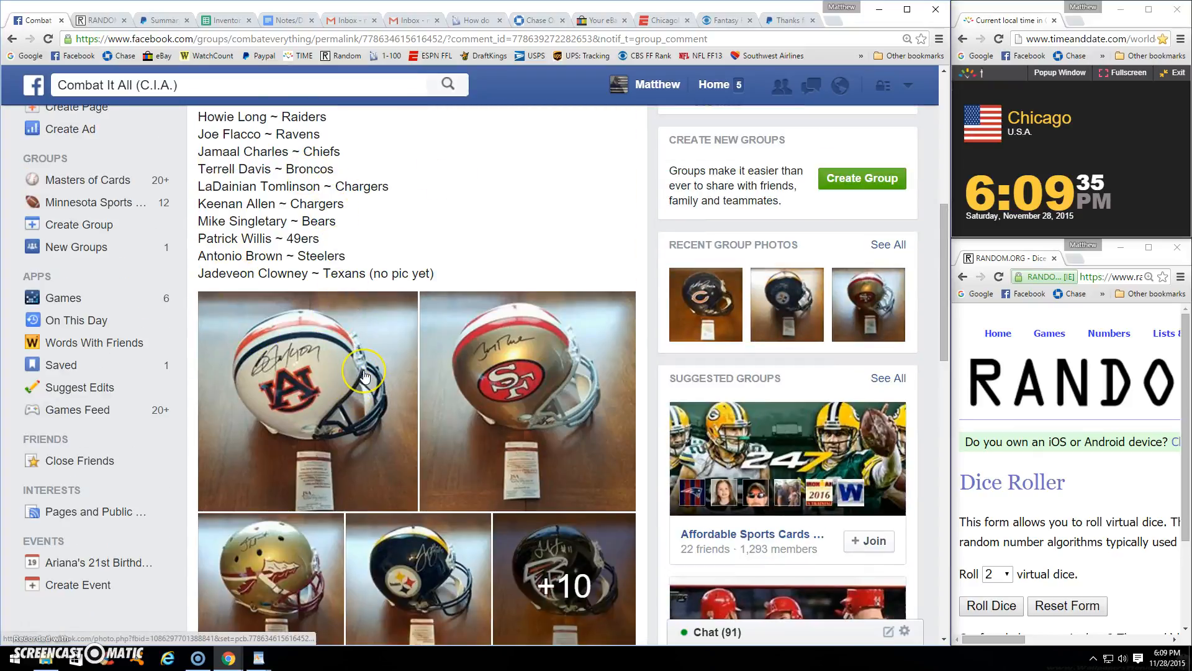
pyautogui.scroll(-3)
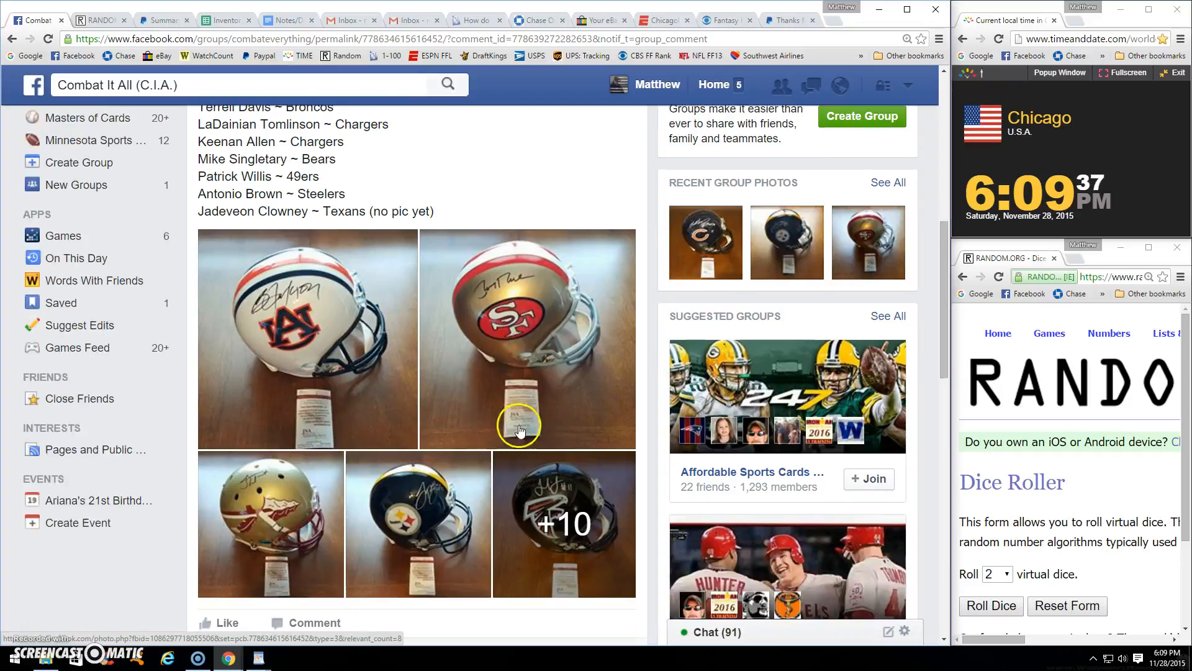
pyautogui.scroll(-3)
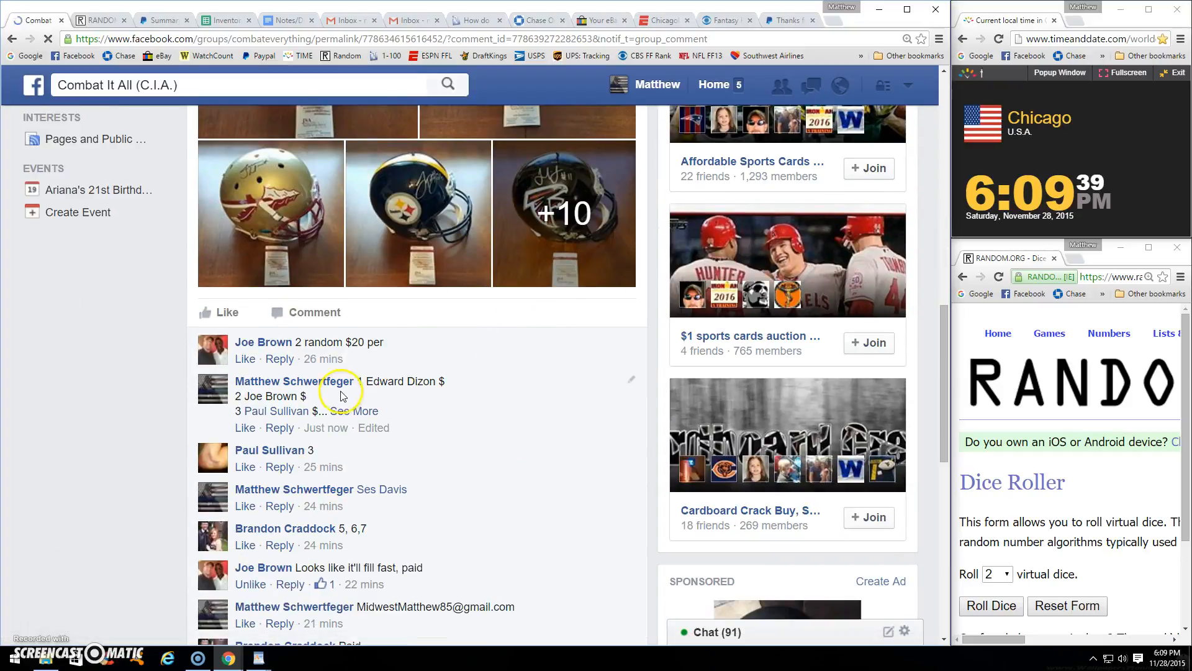
# Post a 'LIVE' comment on the break post, then roll the two RANDOM.ORG dice.
pyautogui.click(366, 410)
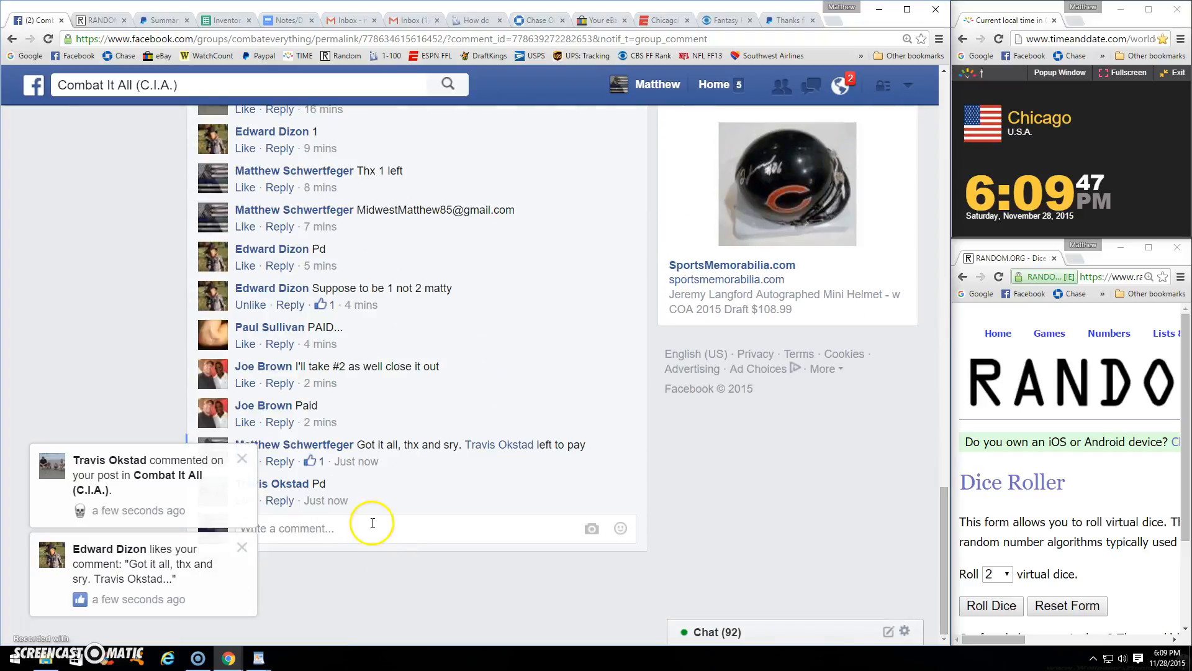
pyautogui.write('LIVE')
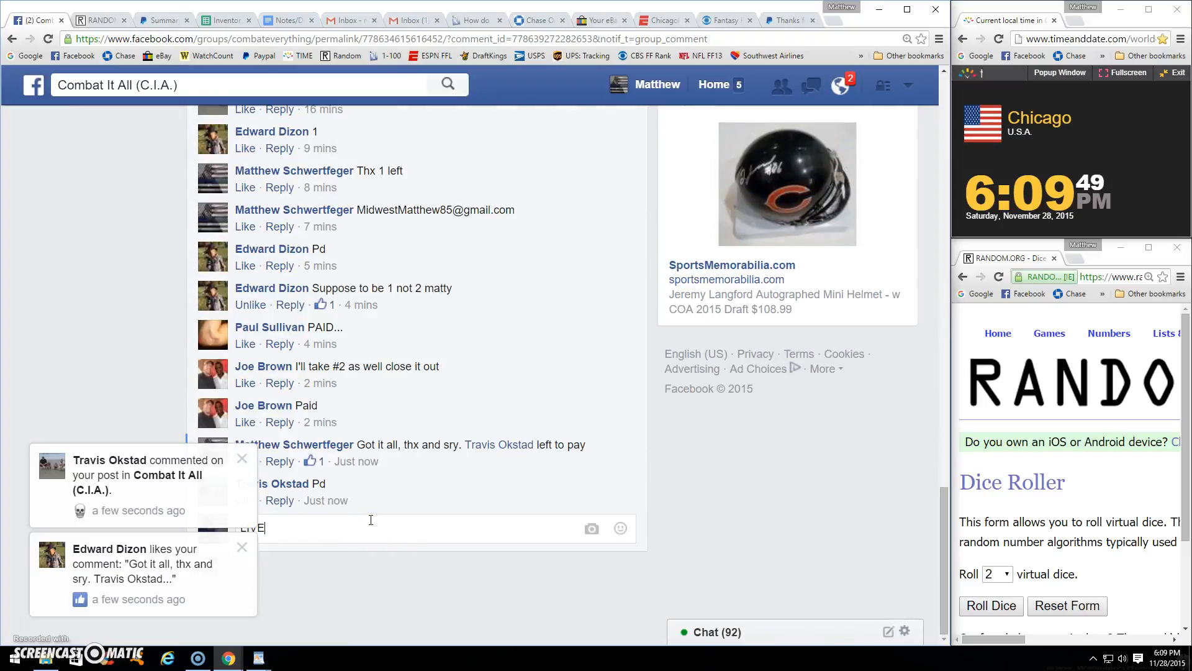
pyautogui.press('Return')
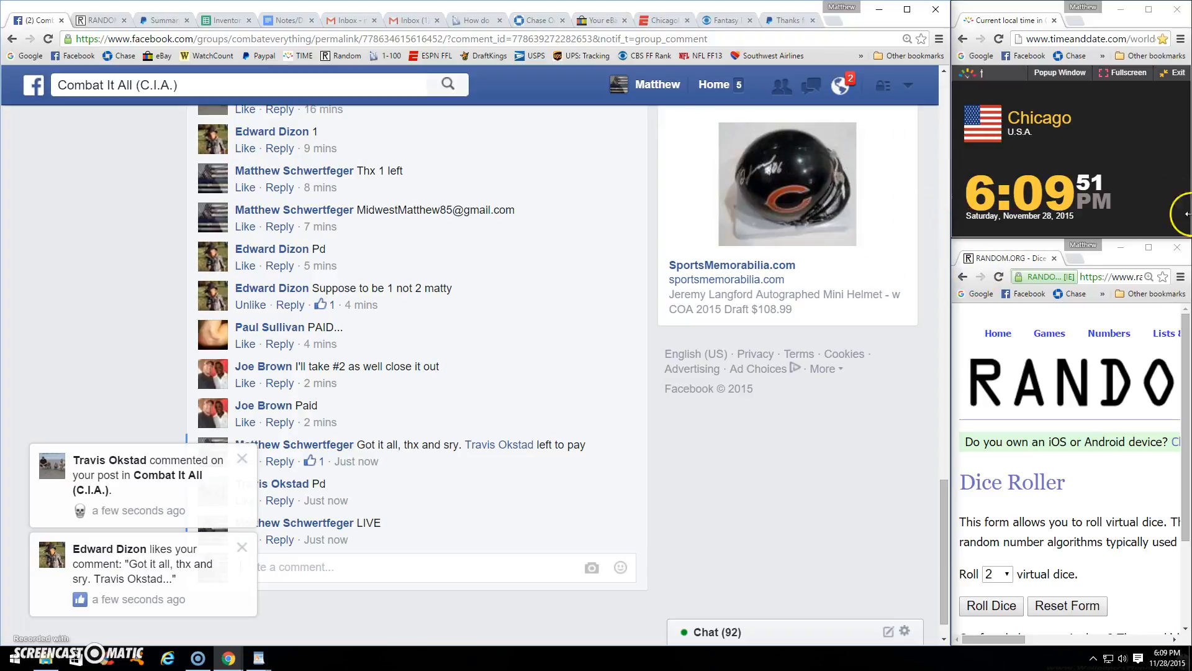
pyautogui.click(989, 605)
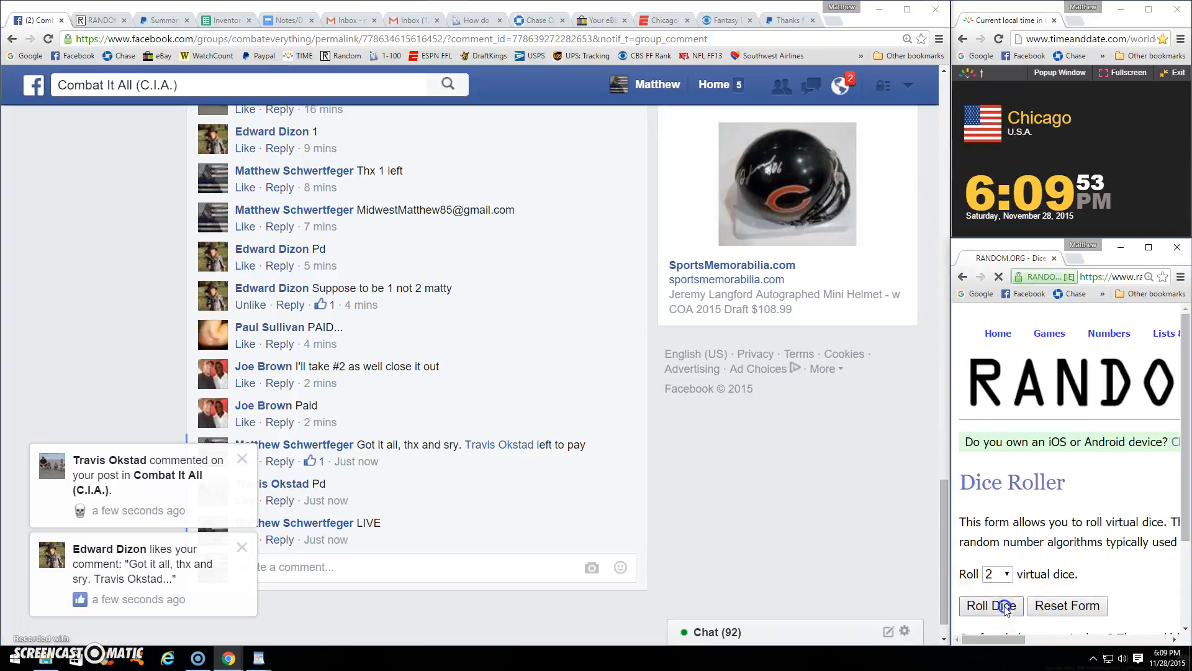
pyautogui.click(991, 606)
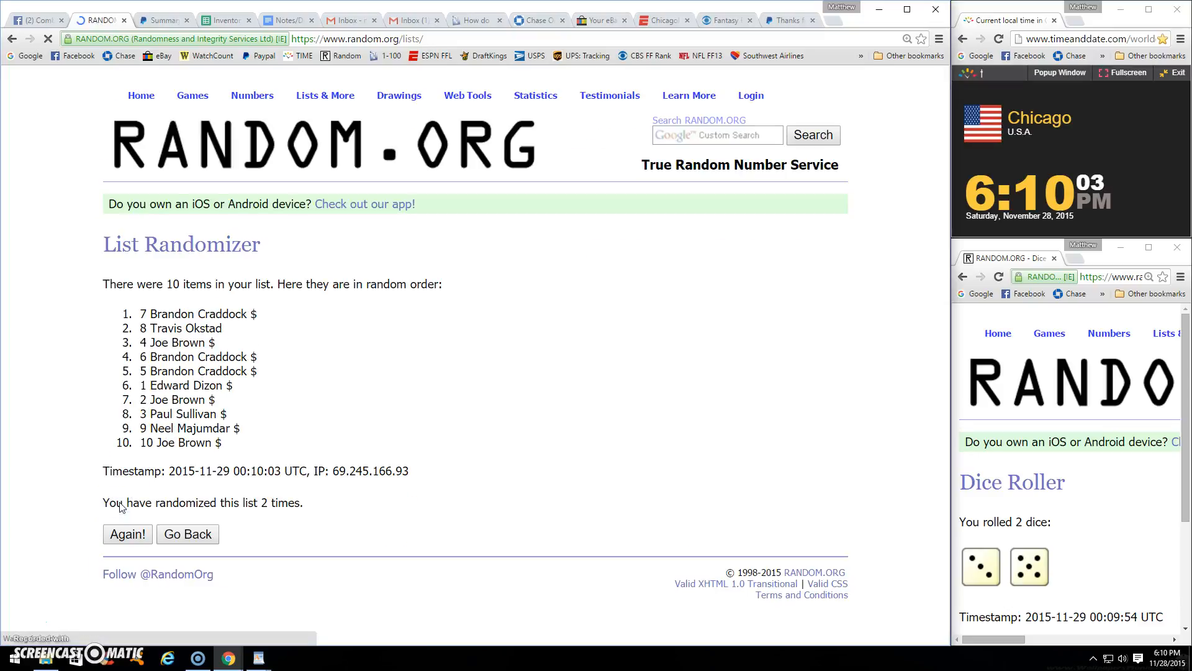
# Reshuffle the ten-spot buyer list repeatedly until it shows seven randomizations.
pyautogui.click(127, 534)
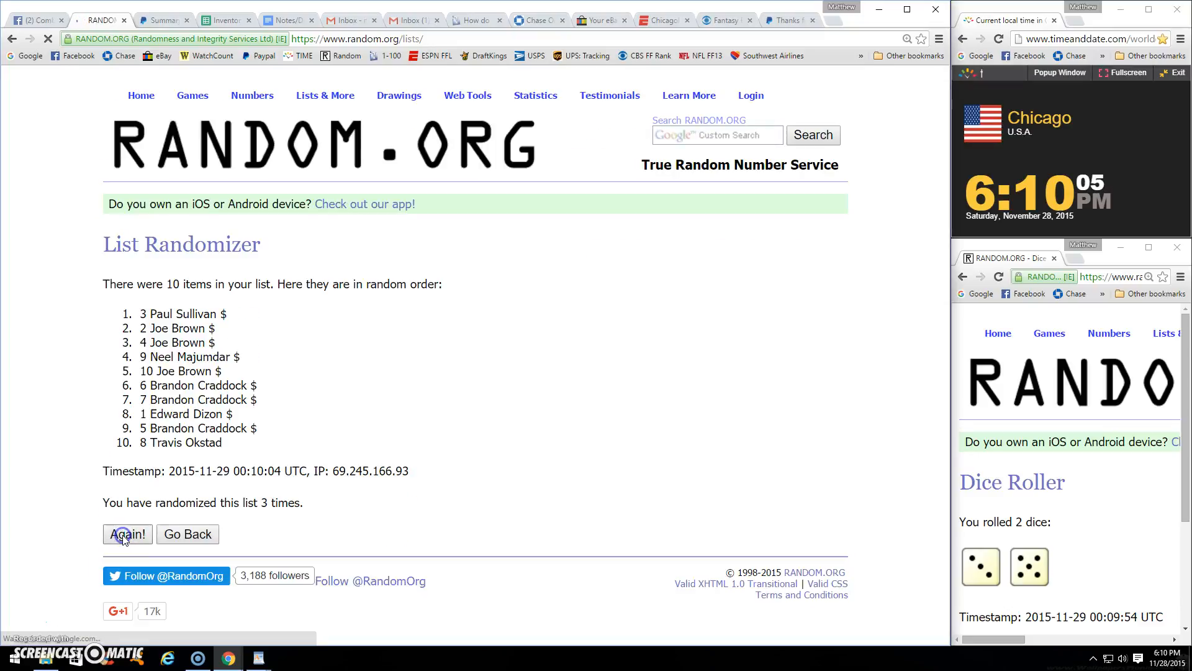
pyautogui.click(126, 533)
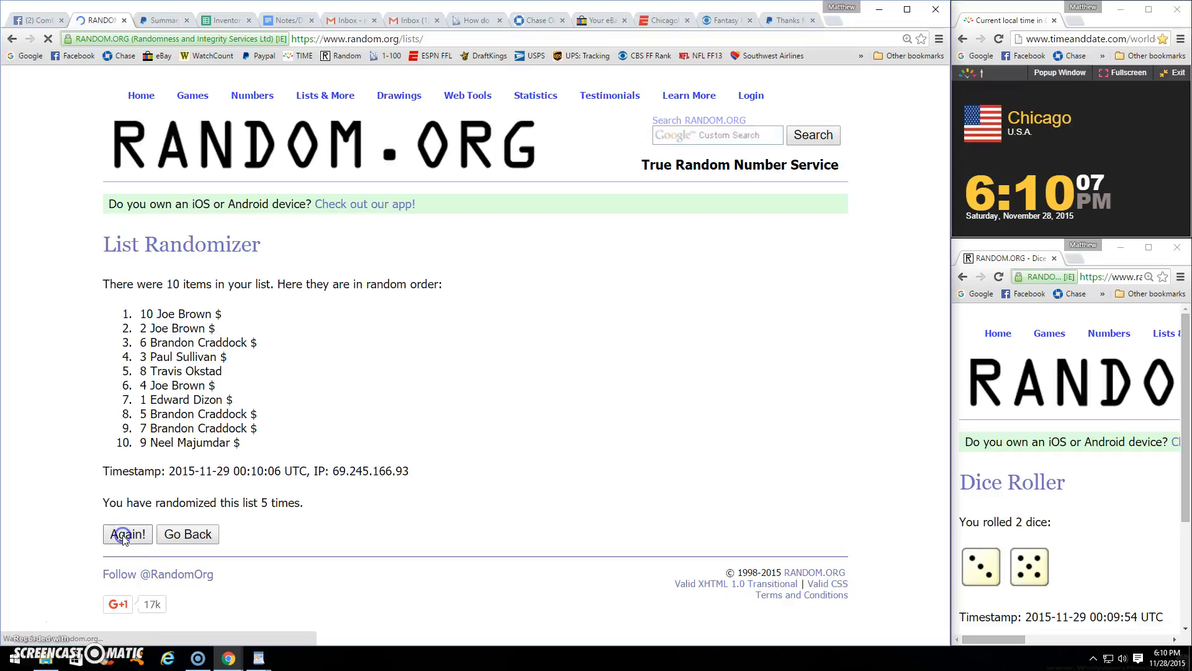
pyautogui.click(127, 534)
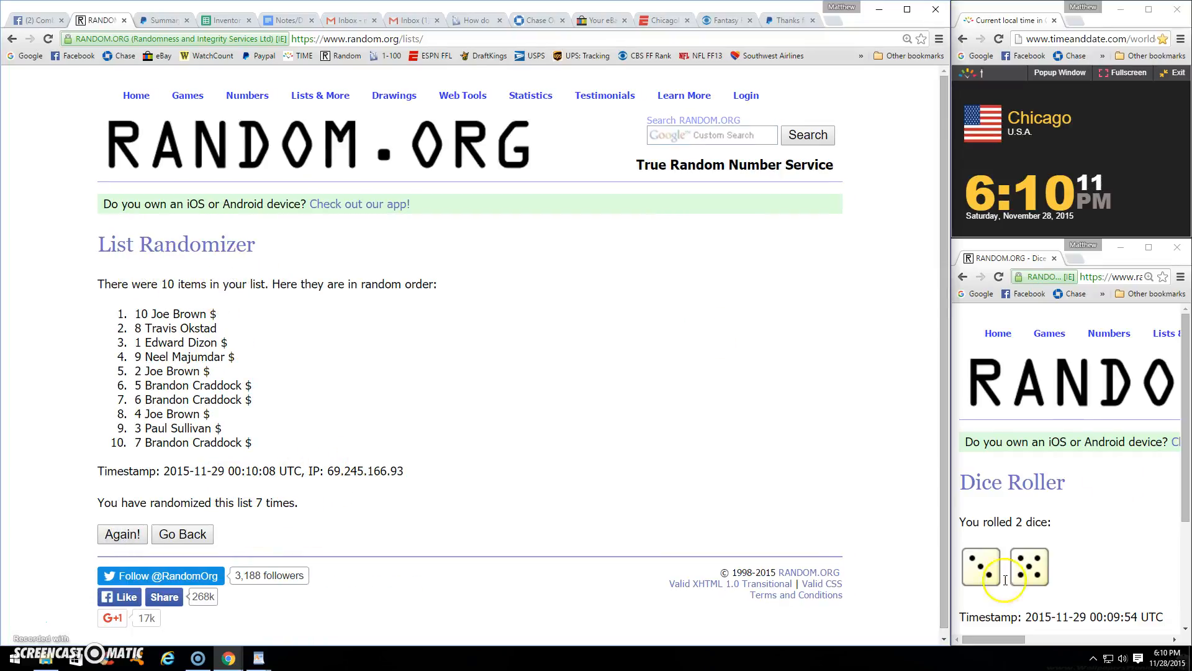
pyautogui.moveTo(1094, 166)
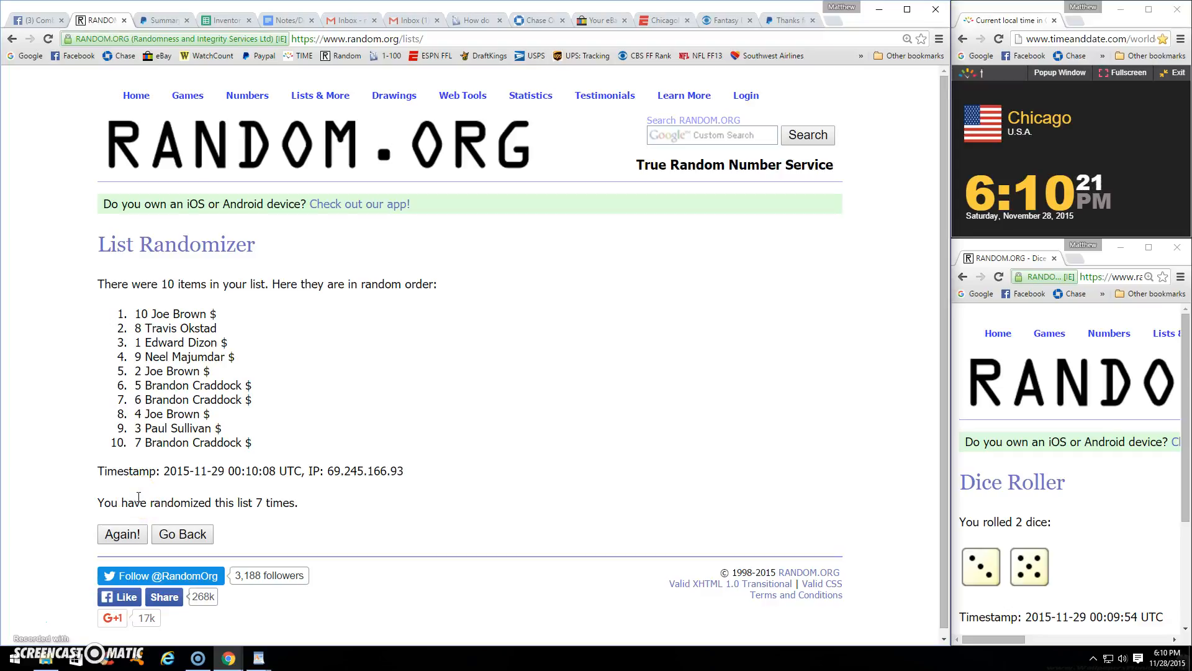
pyautogui.moveTo(86, 449)
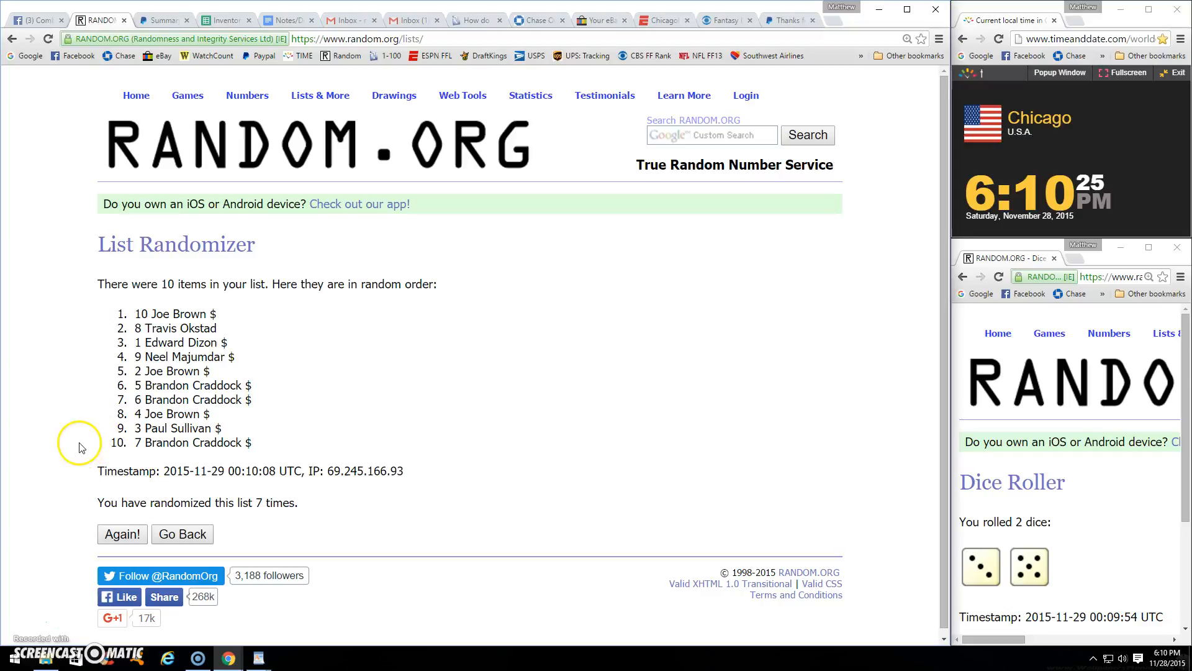
pyautogui.moveTo(111, 451)
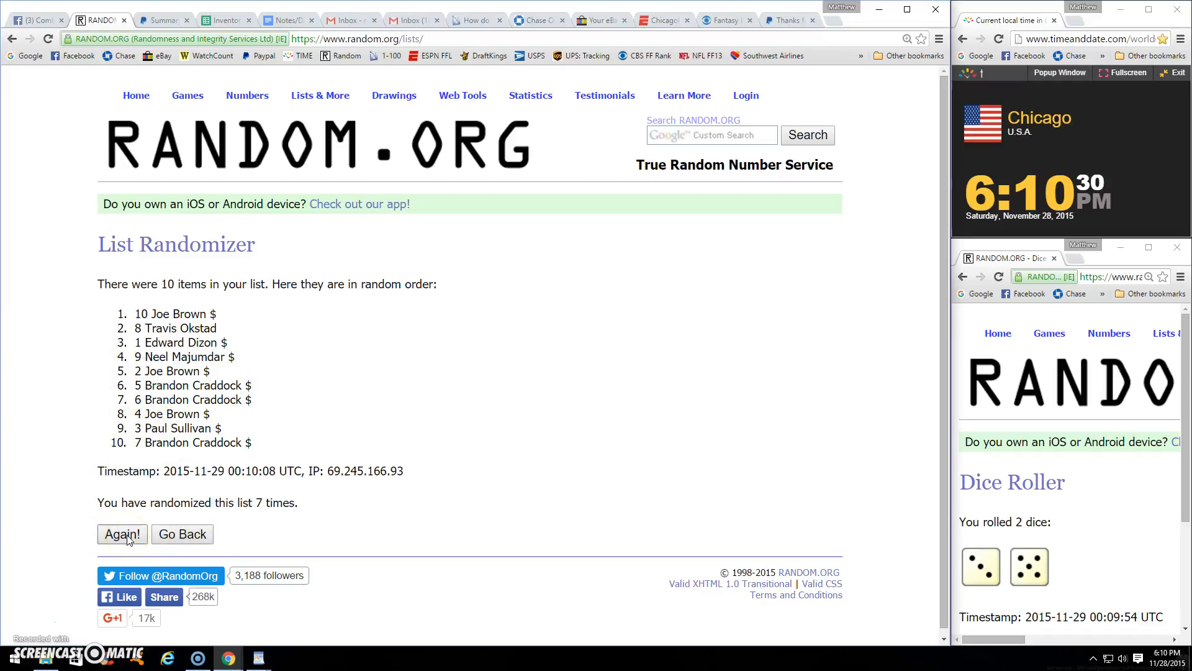
pyautogui.click(122, 534)
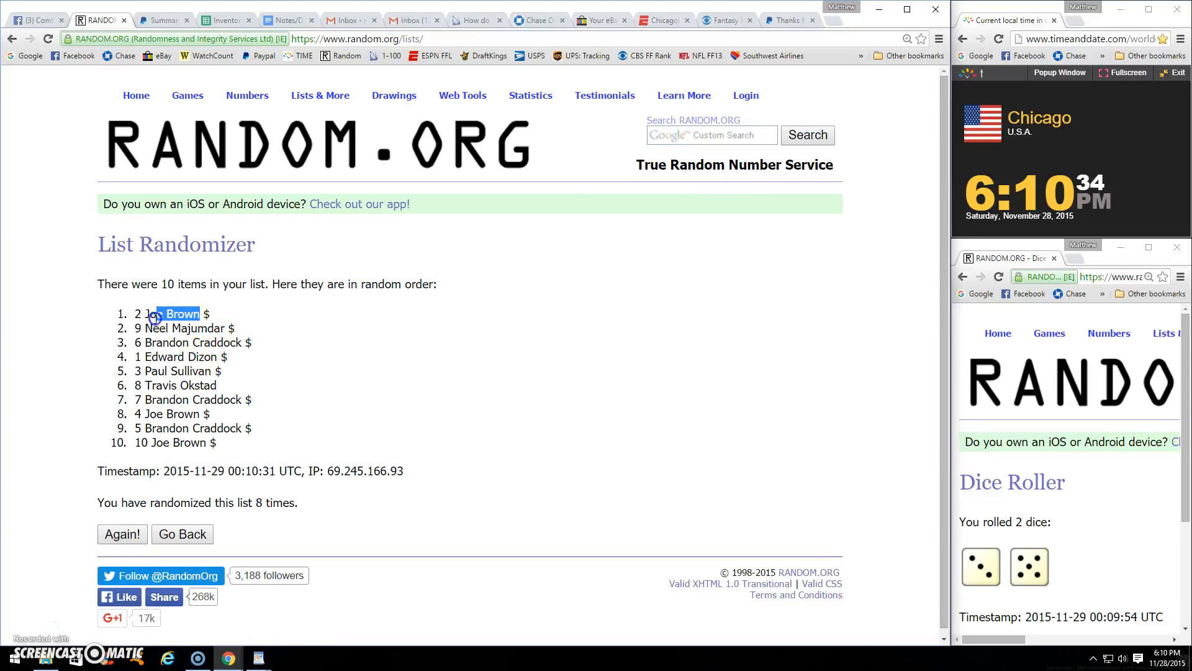
pyautogui.rightClick(180, 313)
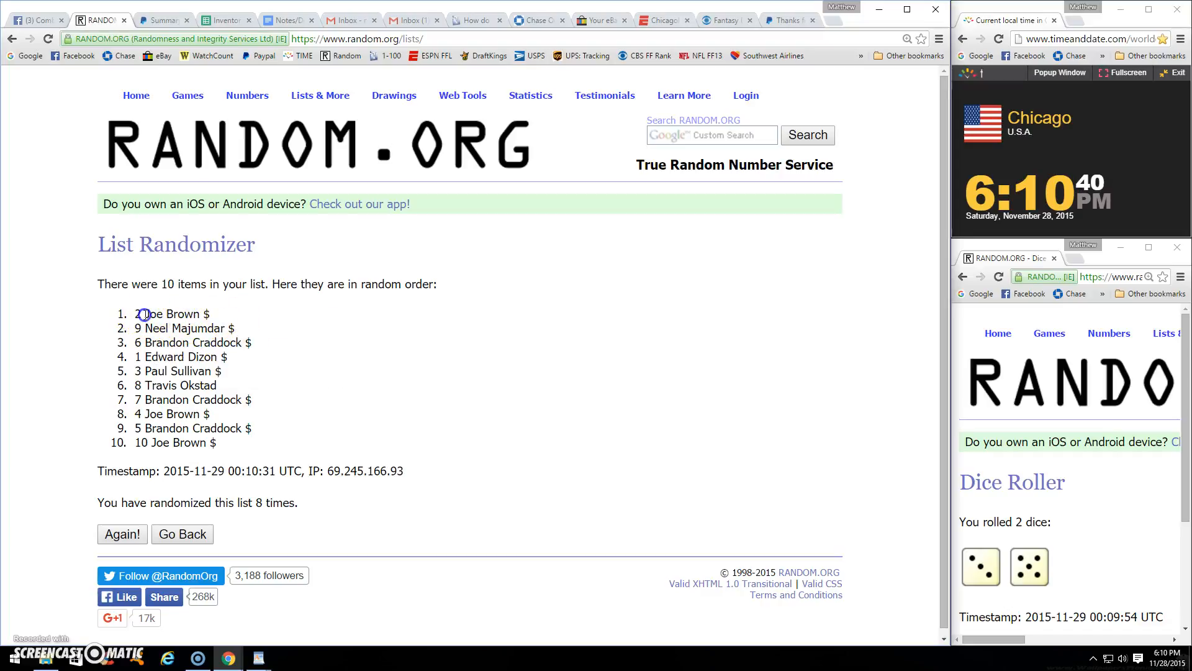
pyautogui.doubleClick(170, 313)
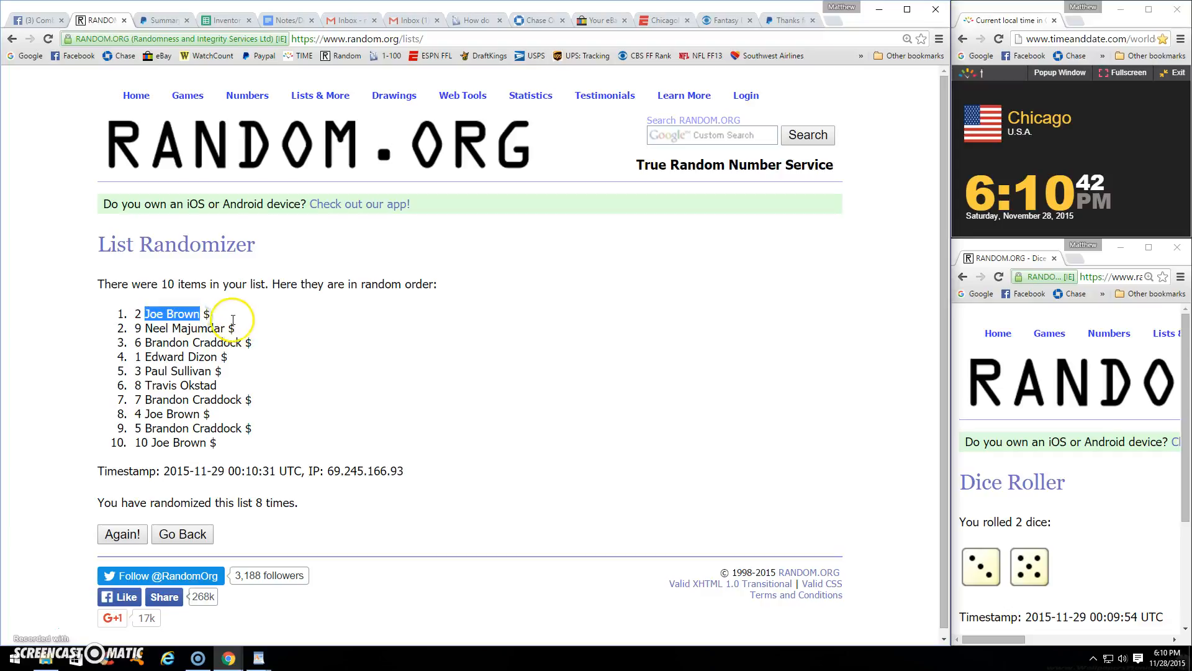